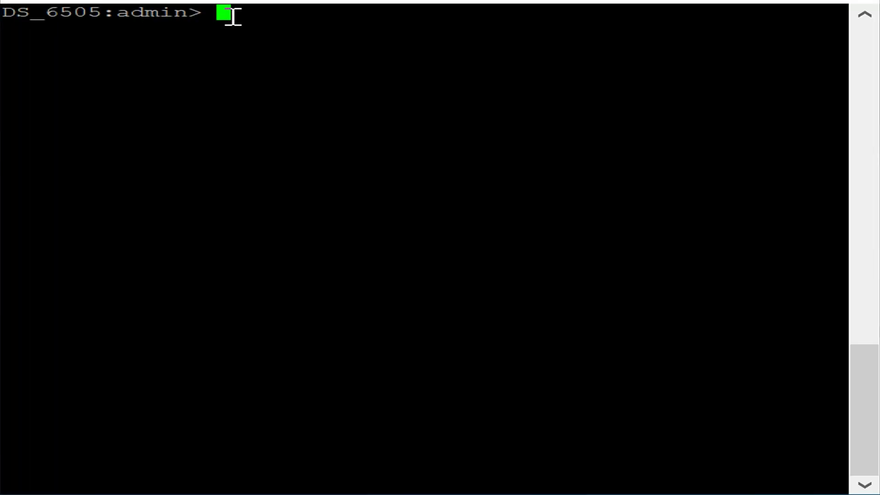
pyautogui.moveTo(79, 138)
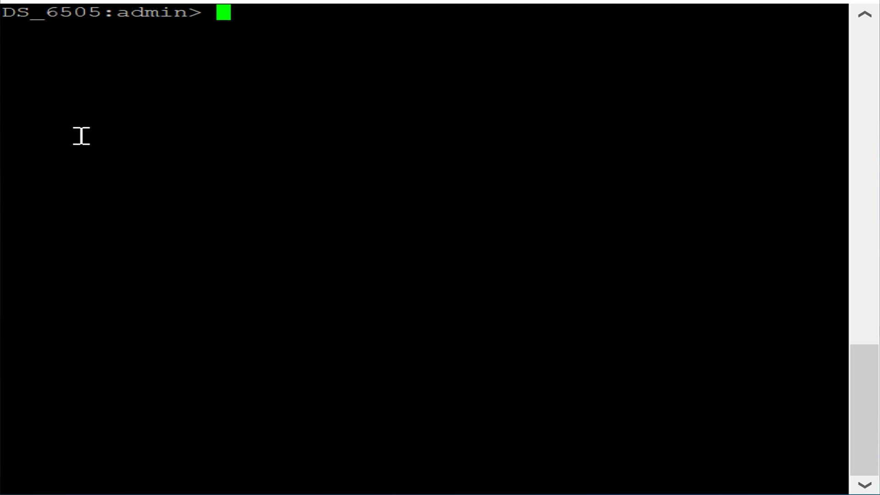
# Run switchname to show the current switch name, DS_6505
pyautogui.write('sw')
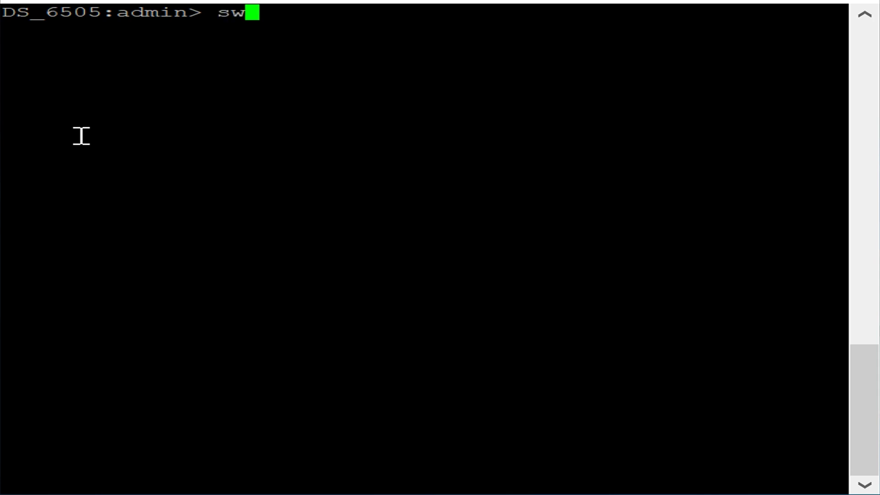
pyautogui.write('itch')
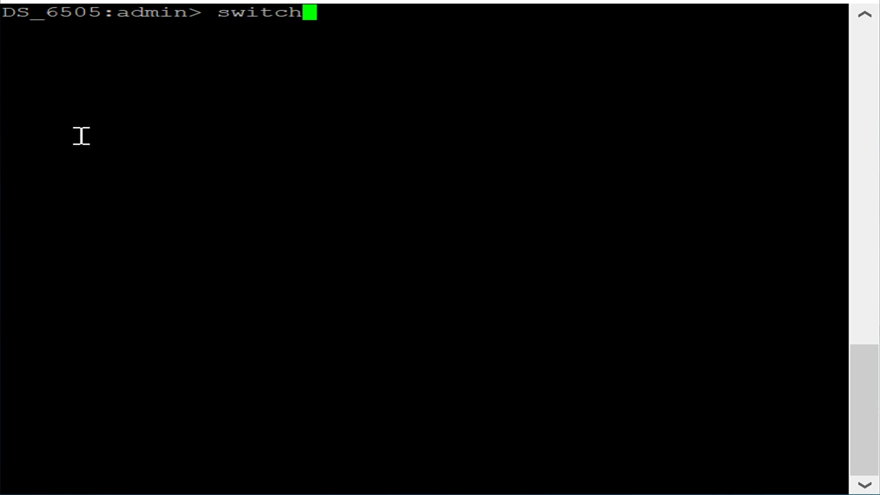
pyautogui.write('name')
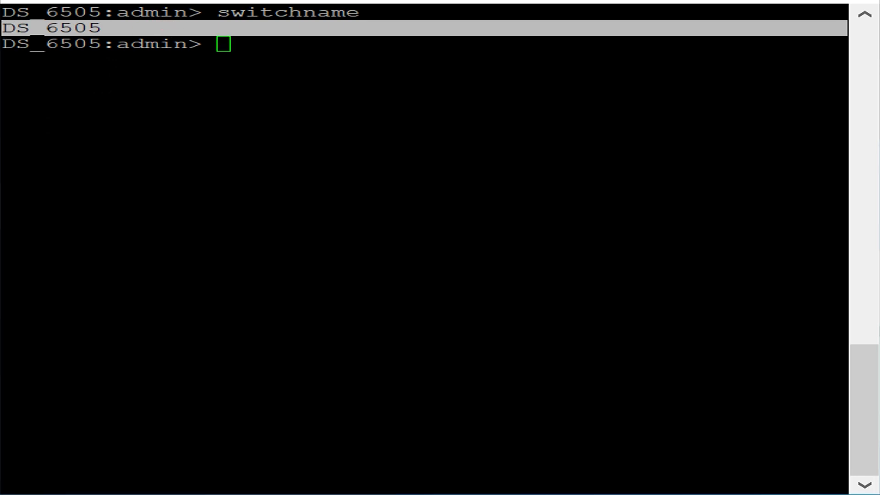
pyautogui.moveTo(184, 51)
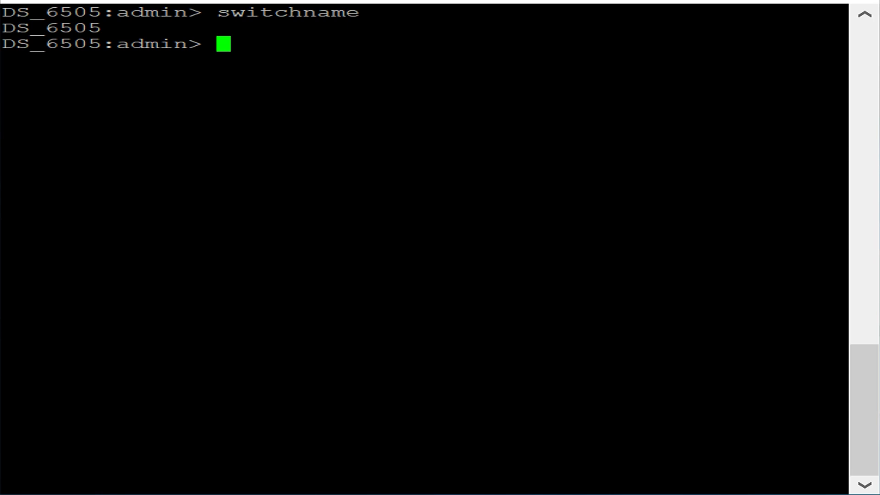
# Run switchname New_DS_6505 to commit the new switch name
pyautogui.write('swi')
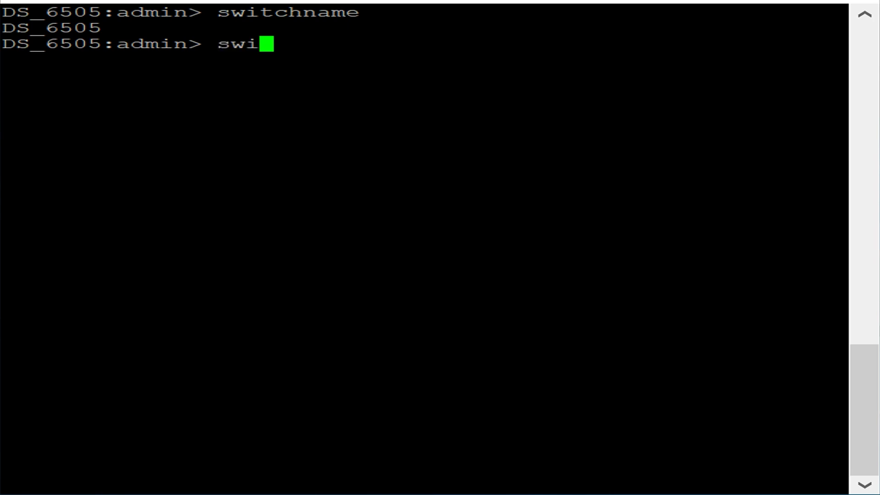
pyautogui.write('tchnam')
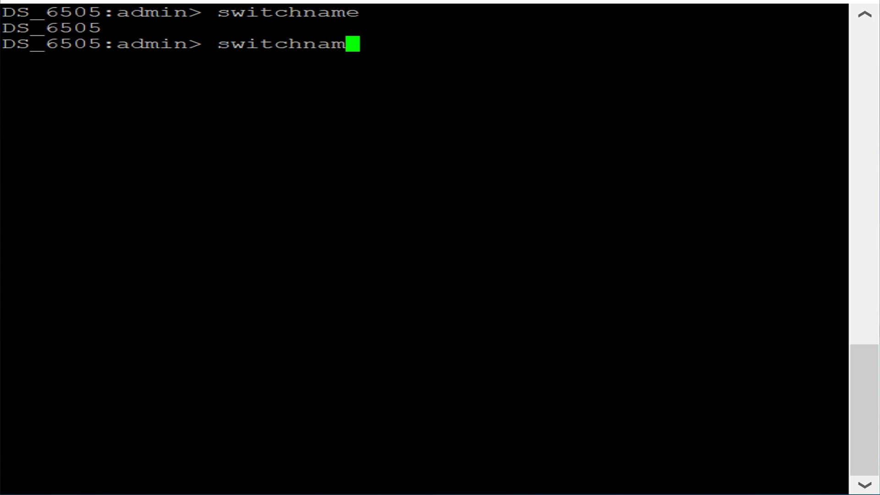
pyautogui.write('e')
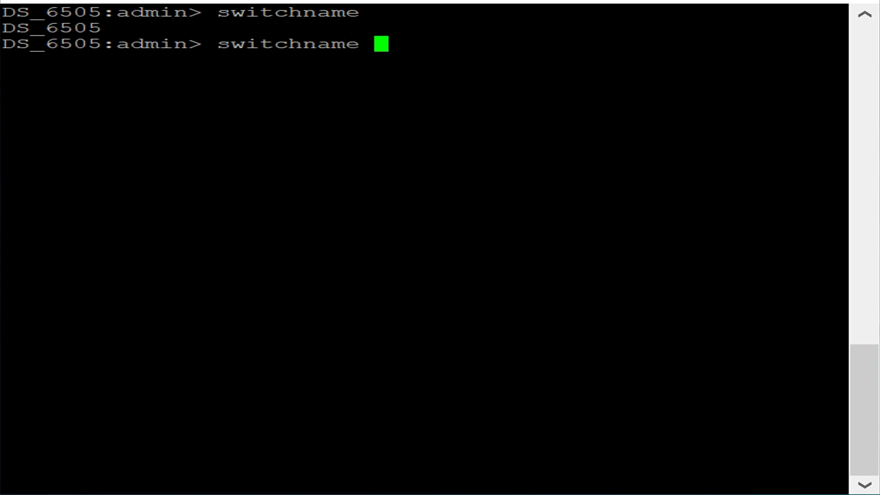
pyautogui.write('New')
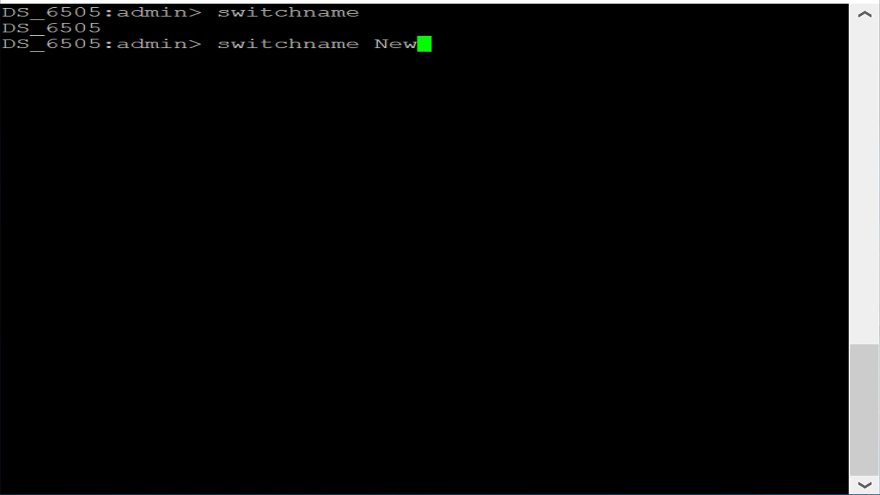
pyautogui.write('_DS')
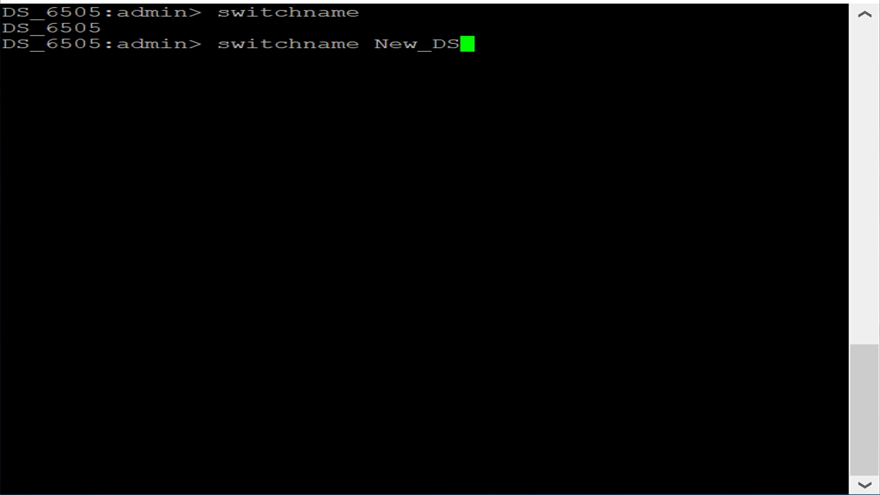
pyautogui.write('_6')
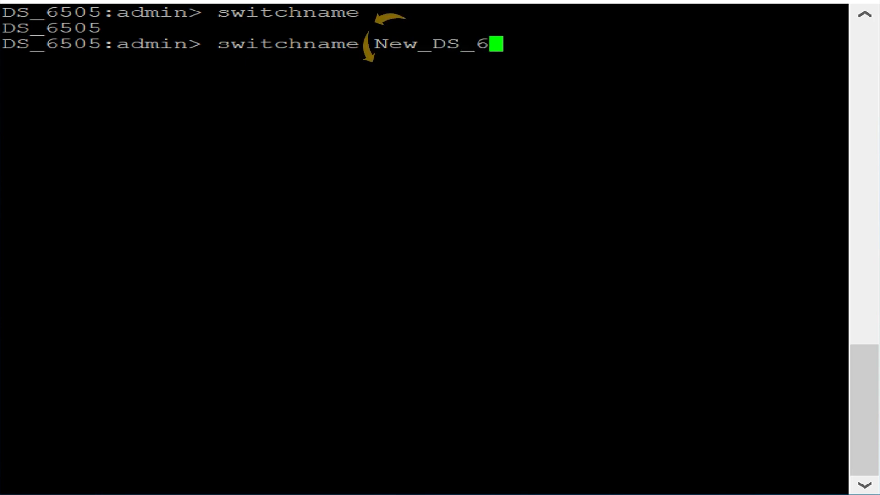
pyautogui.write('505')
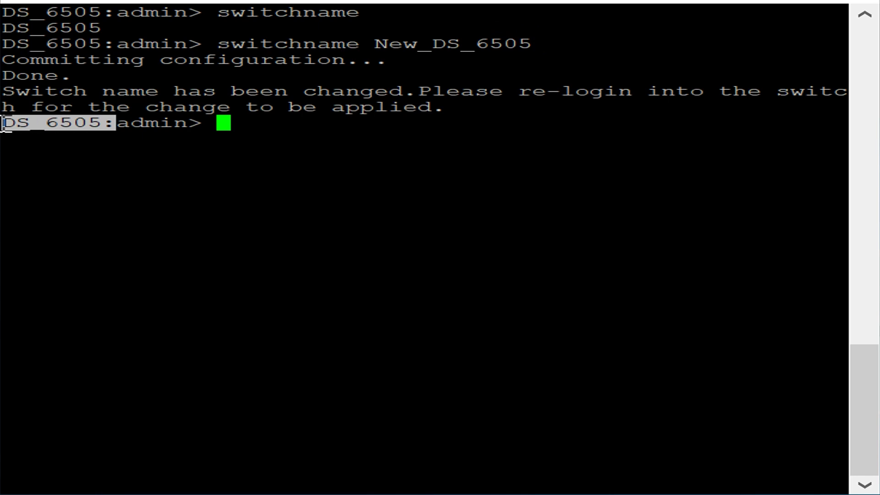
# Log back in as admin at the New_DS_6505 prompt and begin typing switchname to verify
pyautogui.write('login')
pyautogui.write('admin')
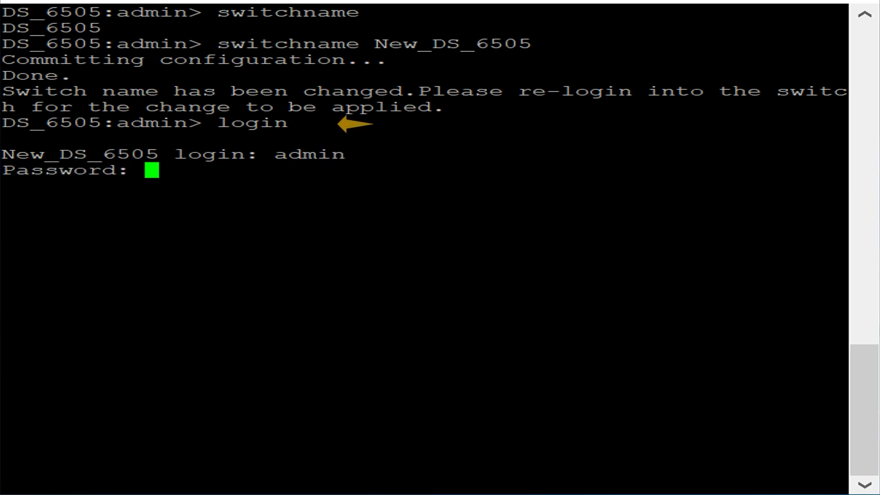
pyautogui.press('Enter')
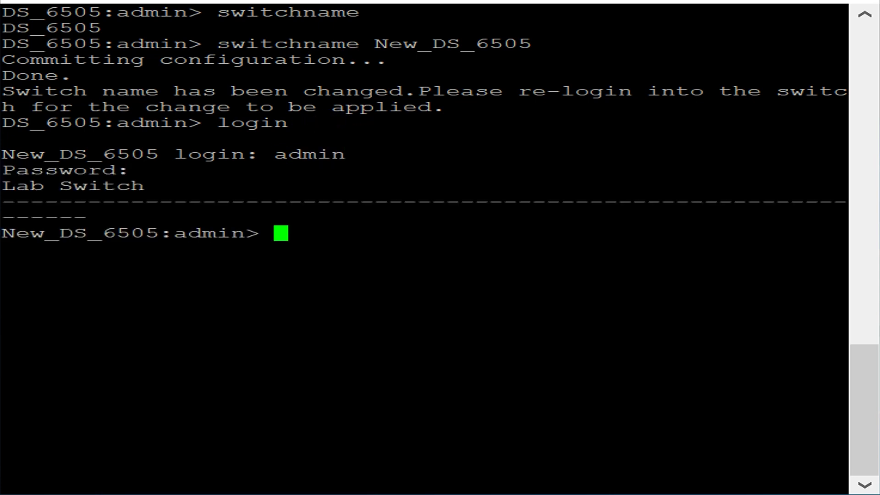
pyautogui.write('sw')
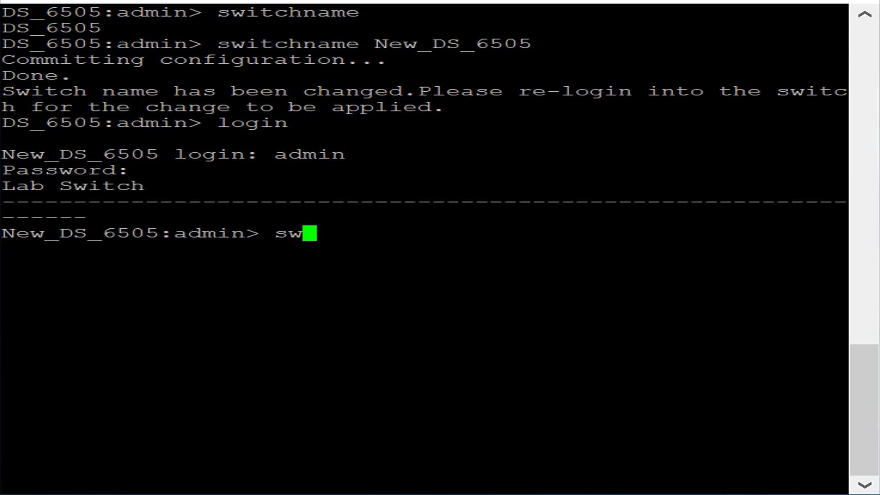
pyautogui.write('itc')
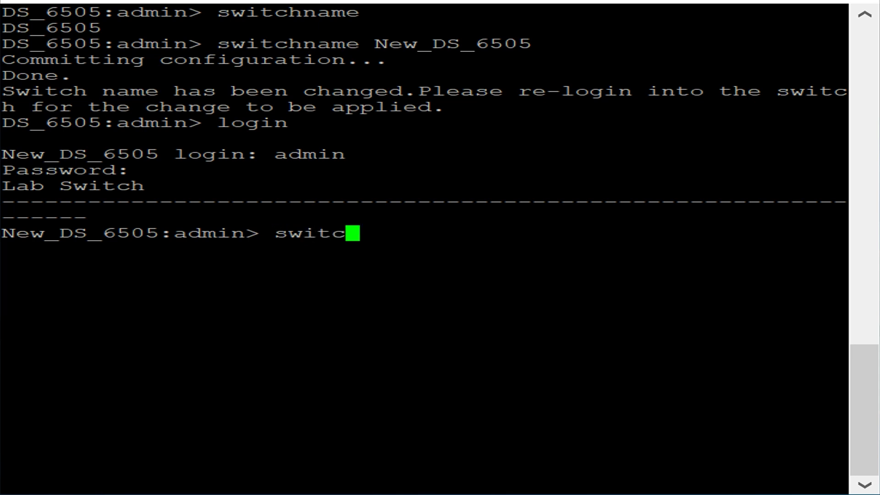
pyautogui.write('hnam')
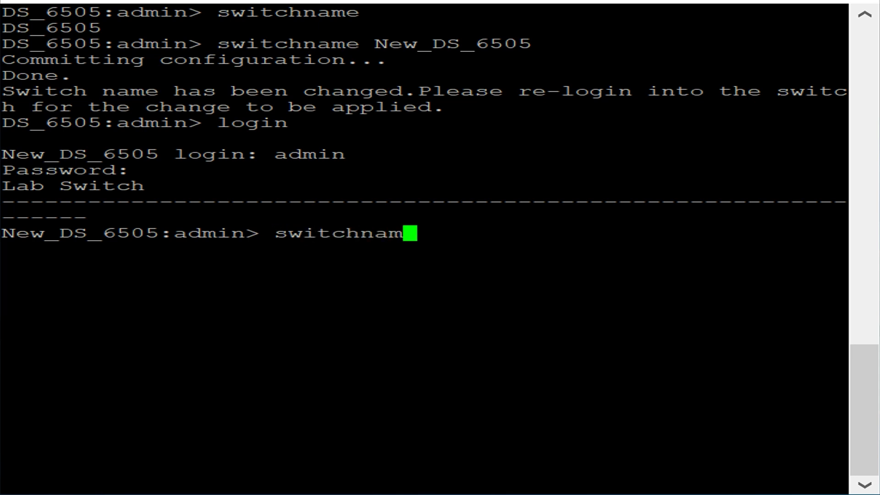